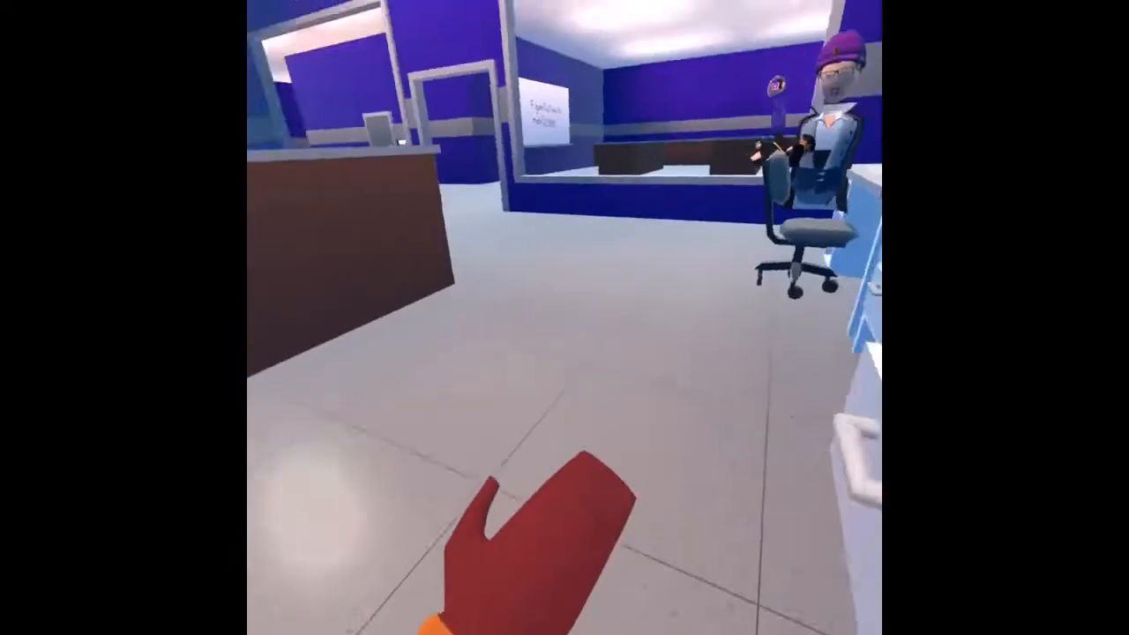
mouse_move(564, 318)
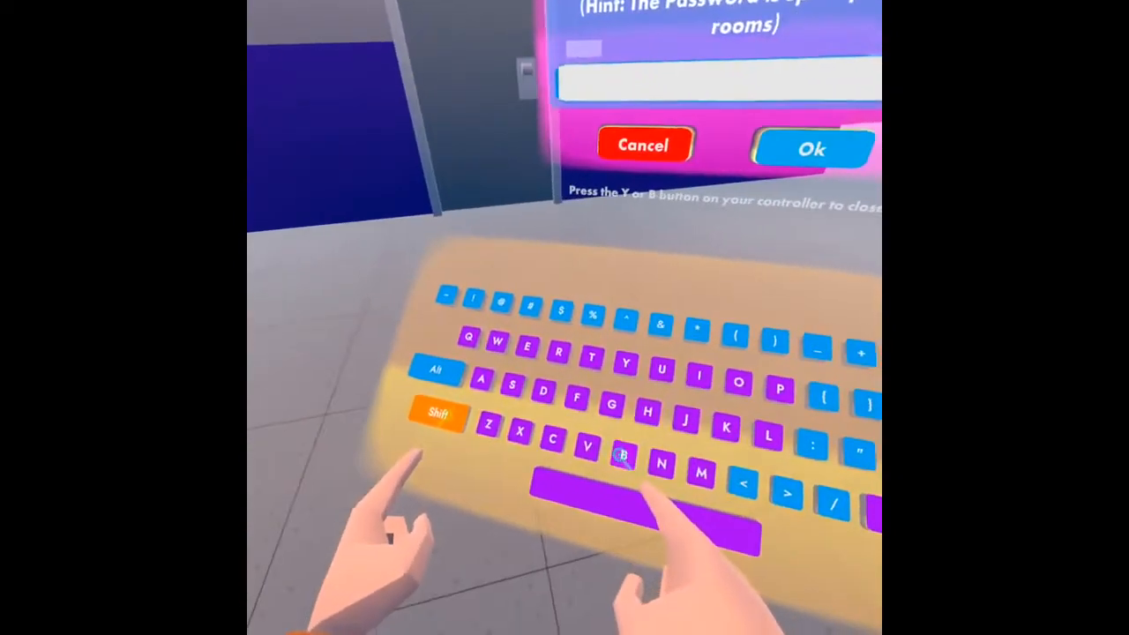
- Enter the all-caps password BUTTZ and confirm it with Ok so the game accepts it
text(U)
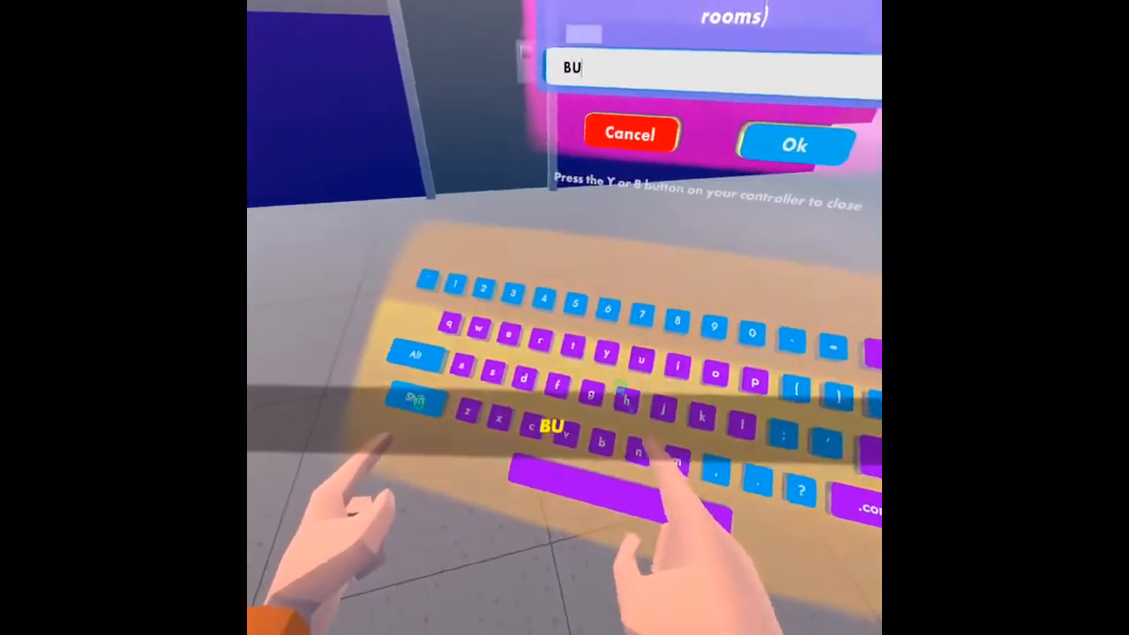
text(TTZ)
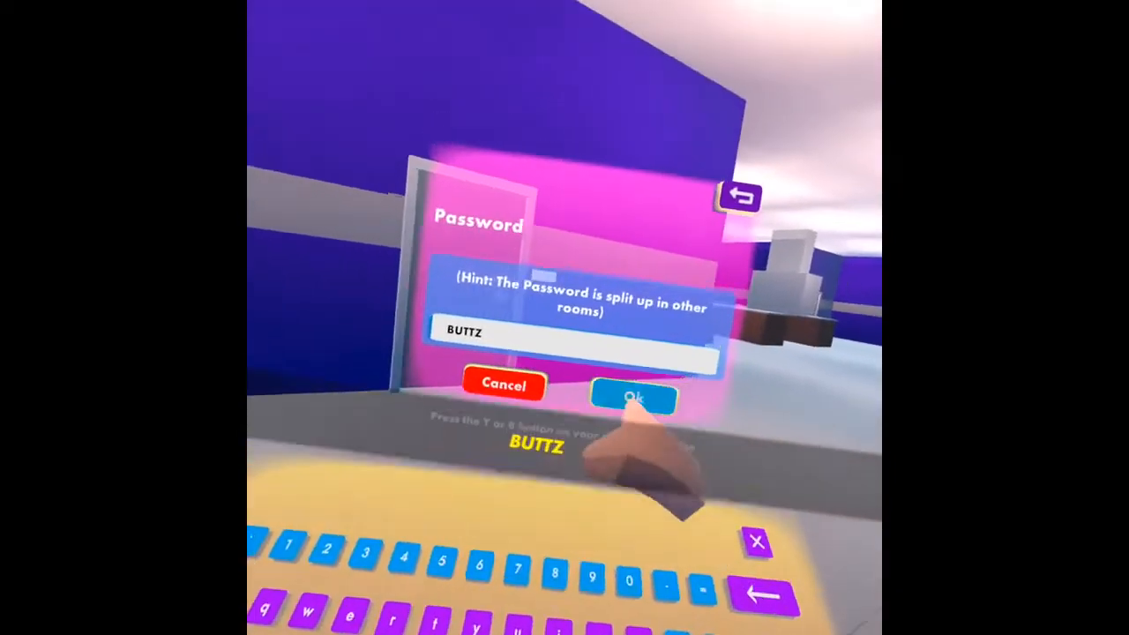
click(633, 397)
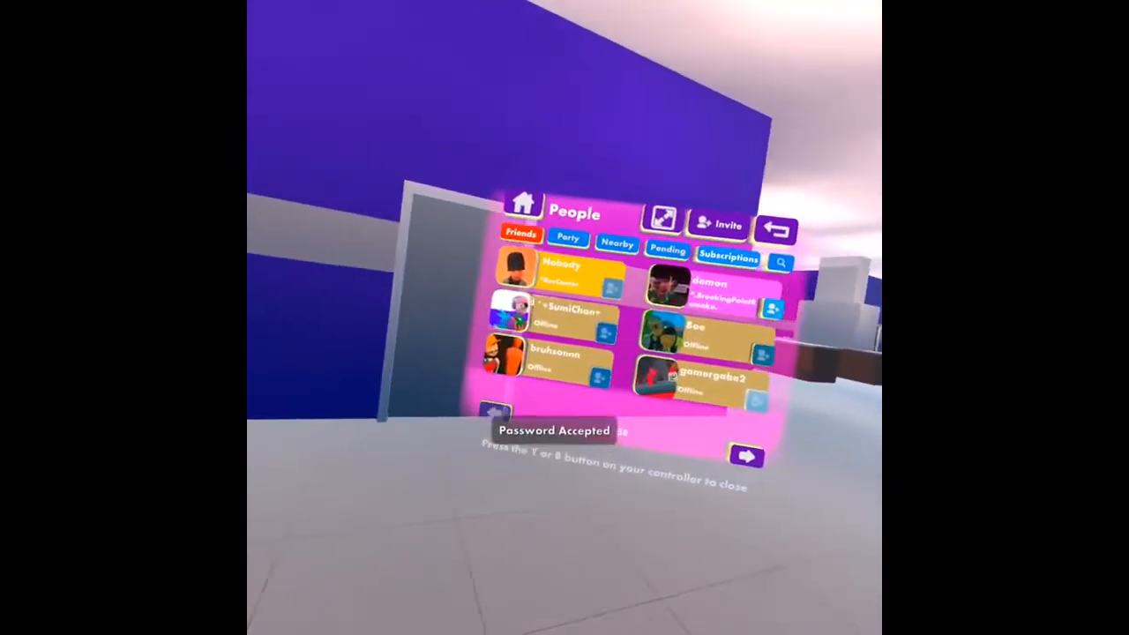